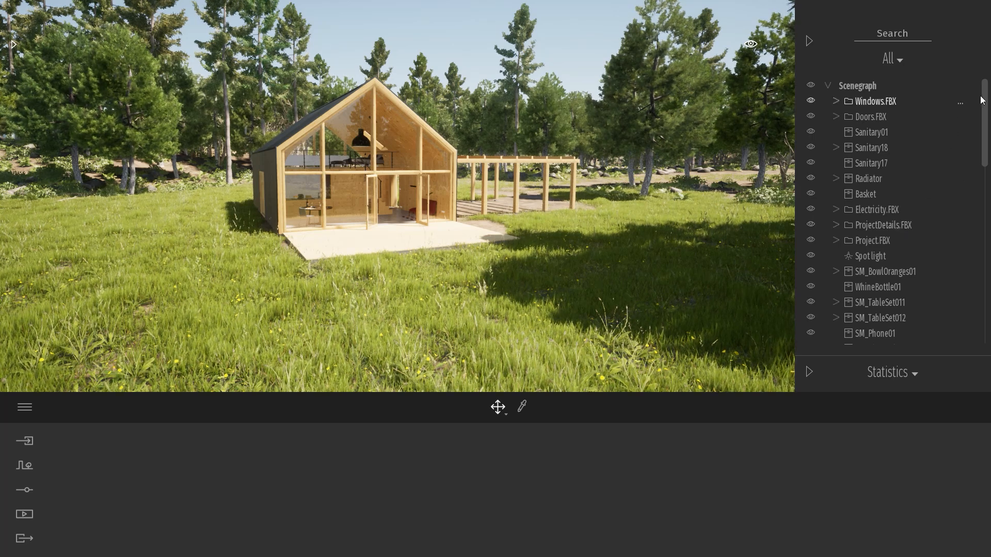
Select Windows.FBX, then the spot light, to review its light settings in the scene graph
click(871, 116)
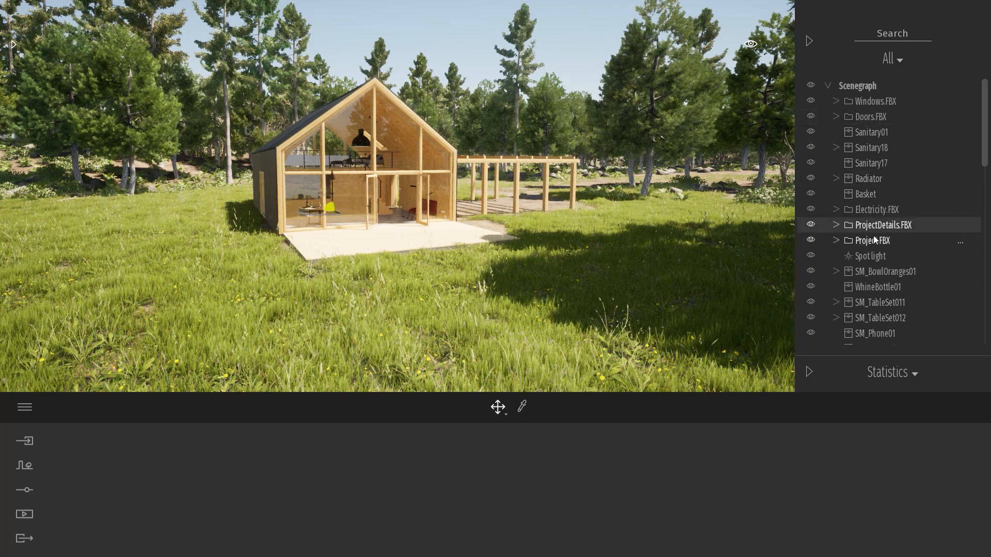
click(870, 255)
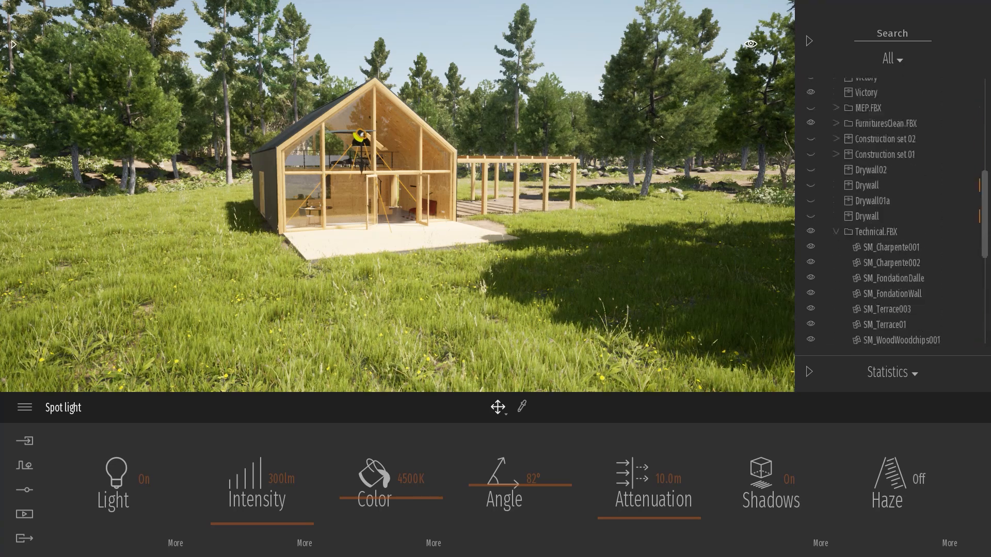
scroll(up, 3)
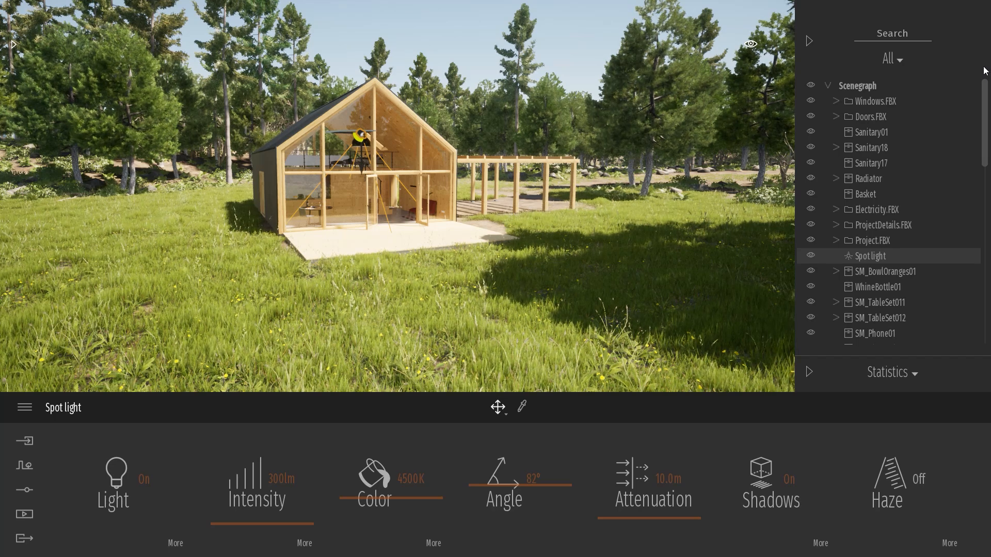
click(892, 58)
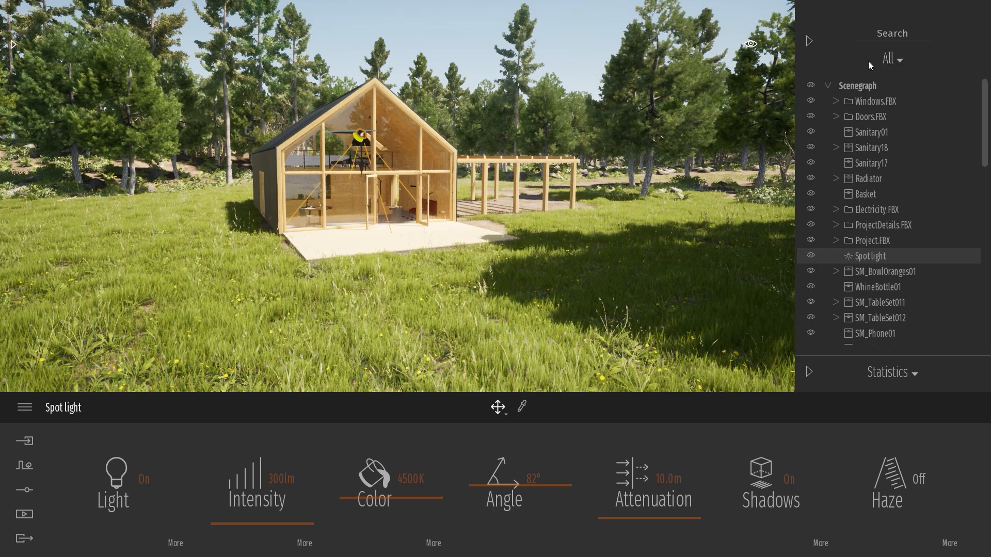
Filter the scene graph to Vegetation to list Painted vegetation 1 to 4
click(892, 59)
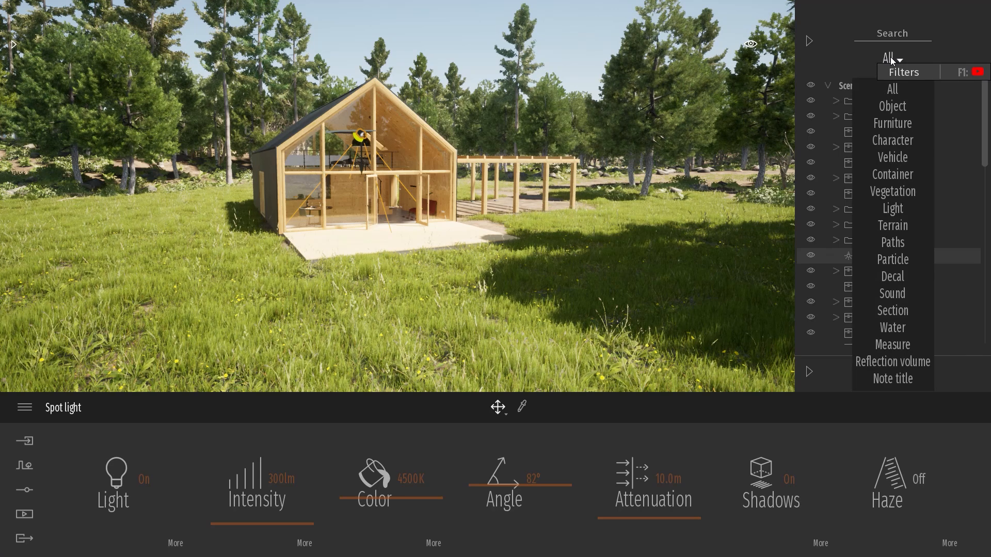
click(893, 191)
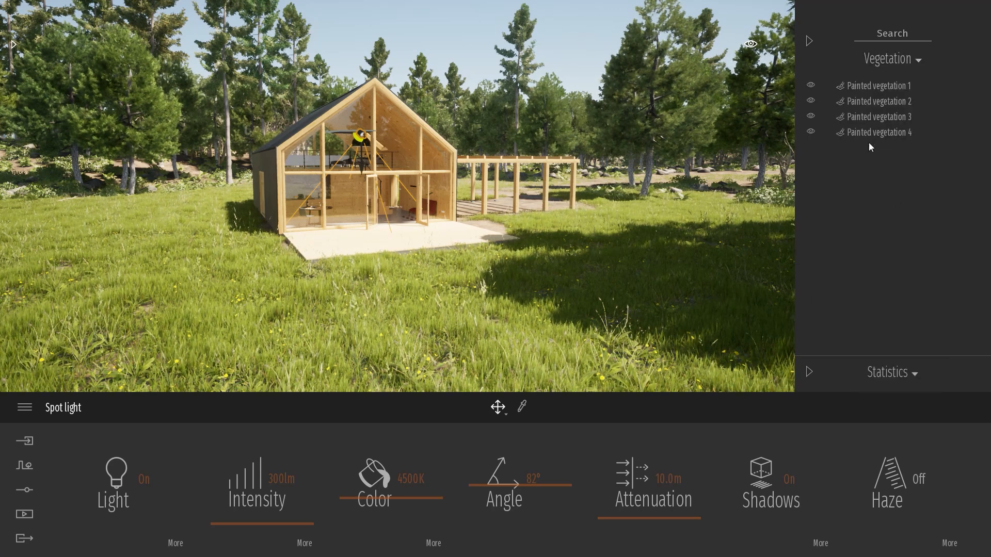
mouse_move(878, 101)
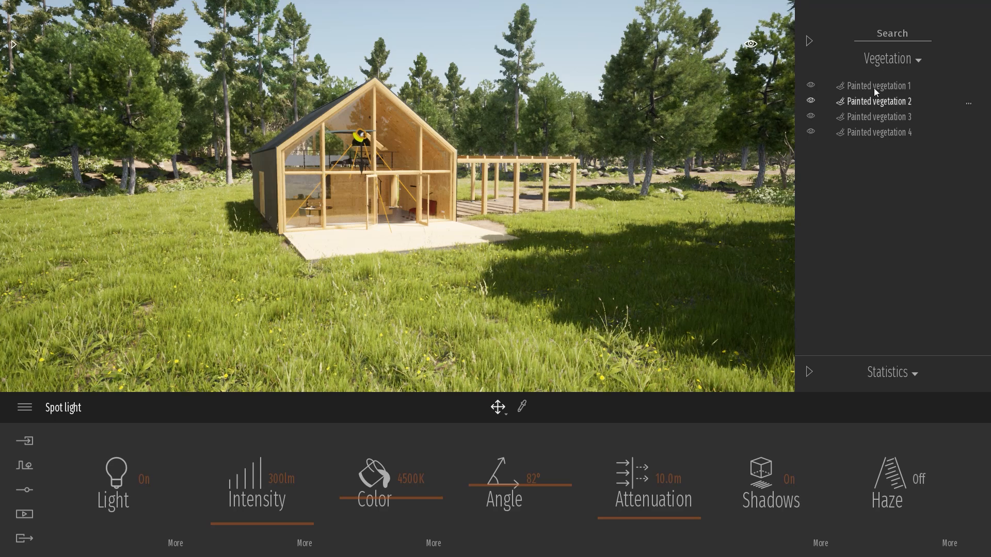
click(892, 59)
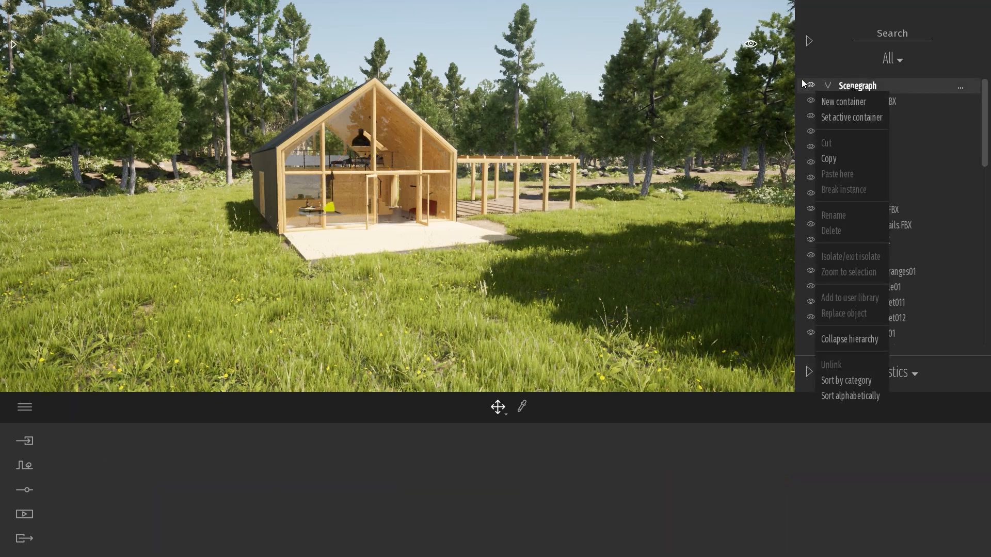
Add a new scene graph container named Vegetation
click(842, 101)
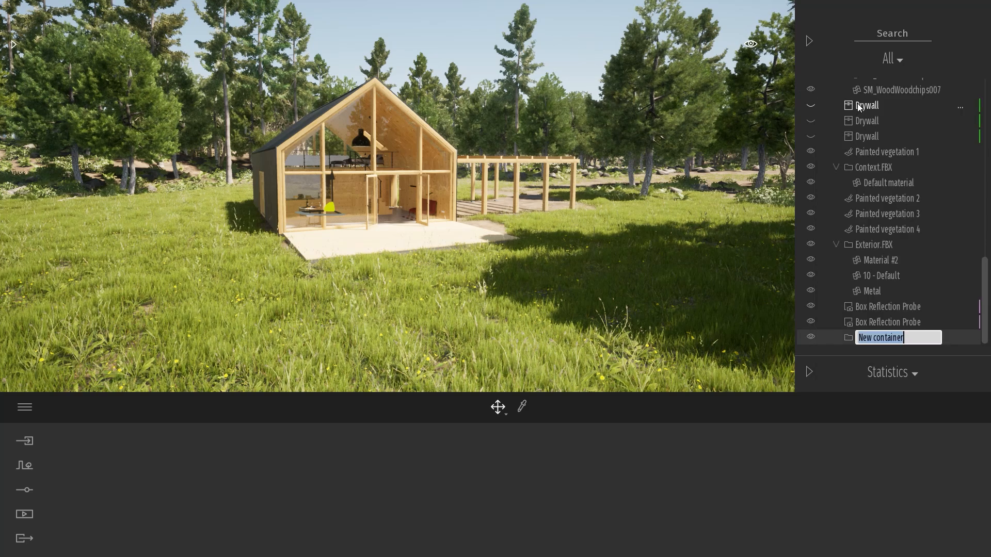
text(Veget)
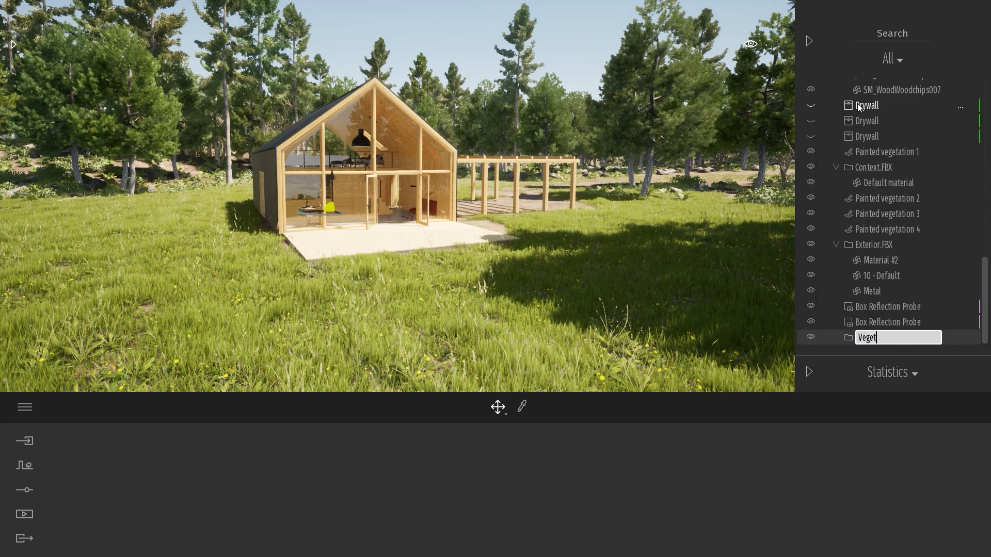
key(Return)
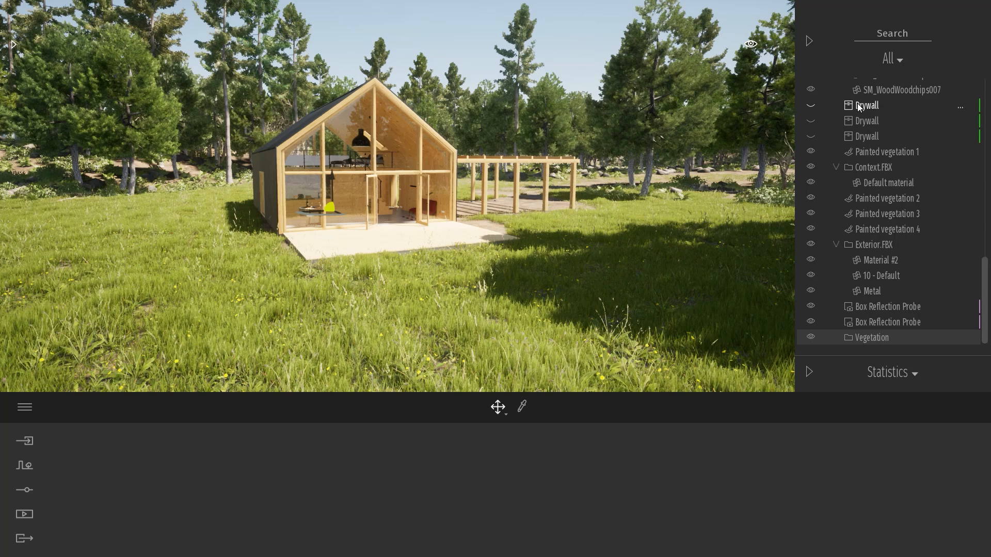
Filter the scene graph to vegetation only, then switch back to showing all items
click(892, 59)
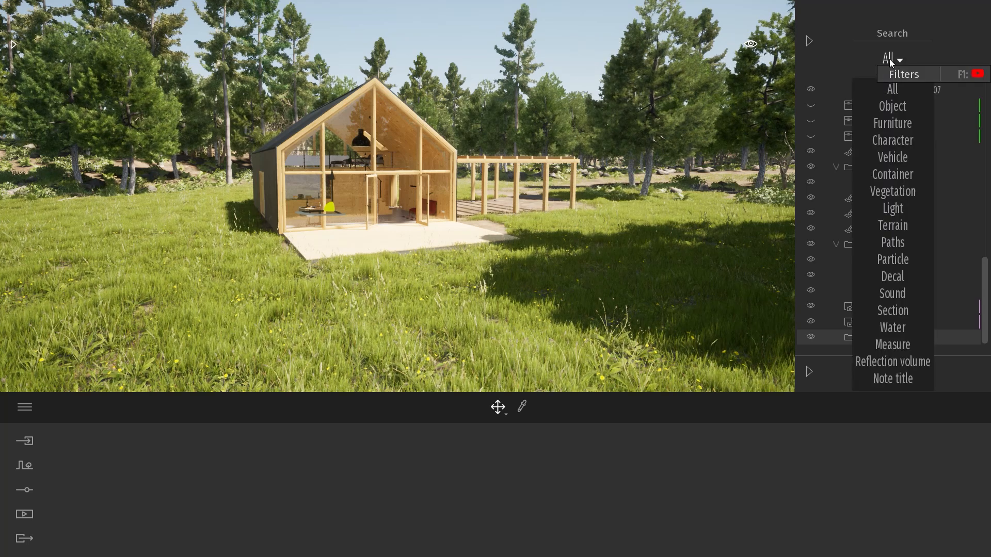
click(892, 191)
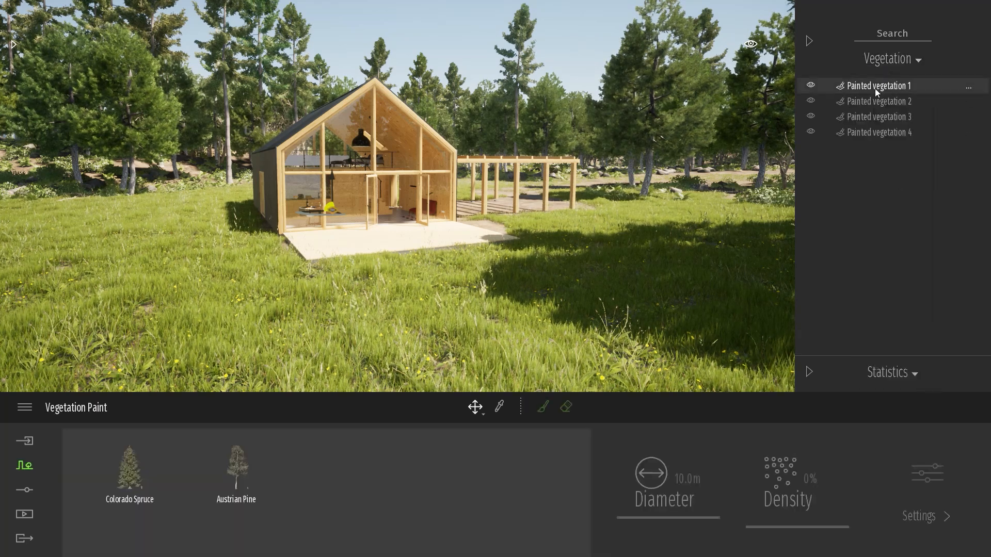
click(892, 59)
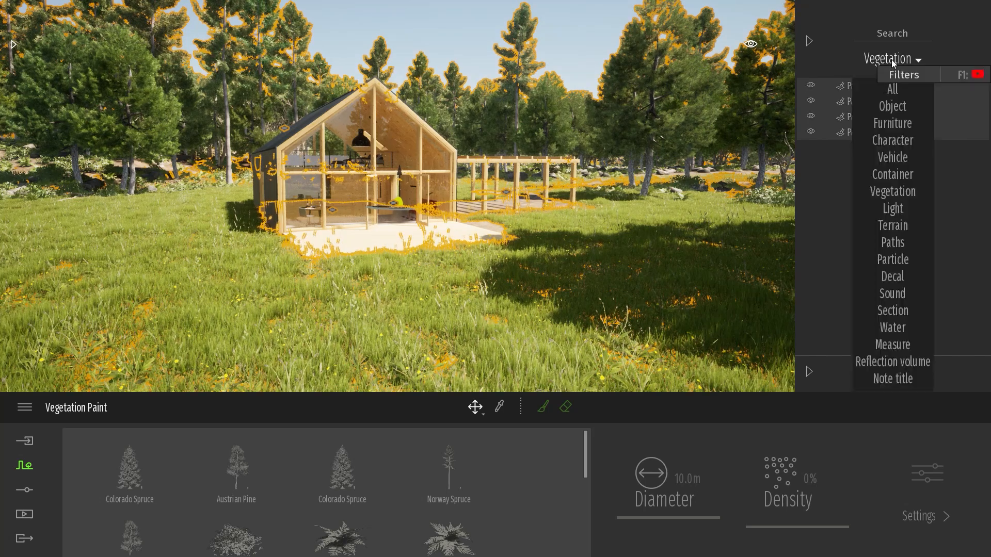
click(892, 88)
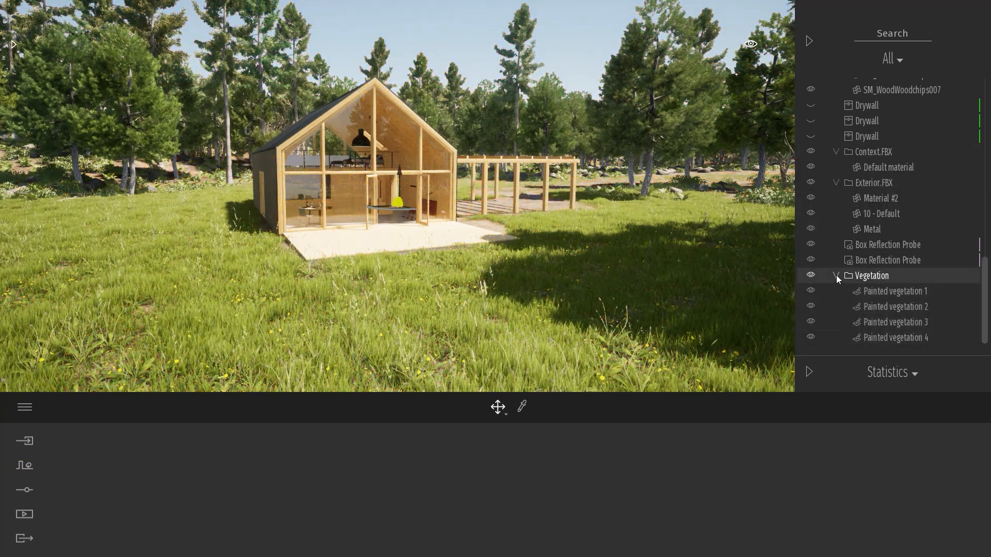
scroll(up, 3)
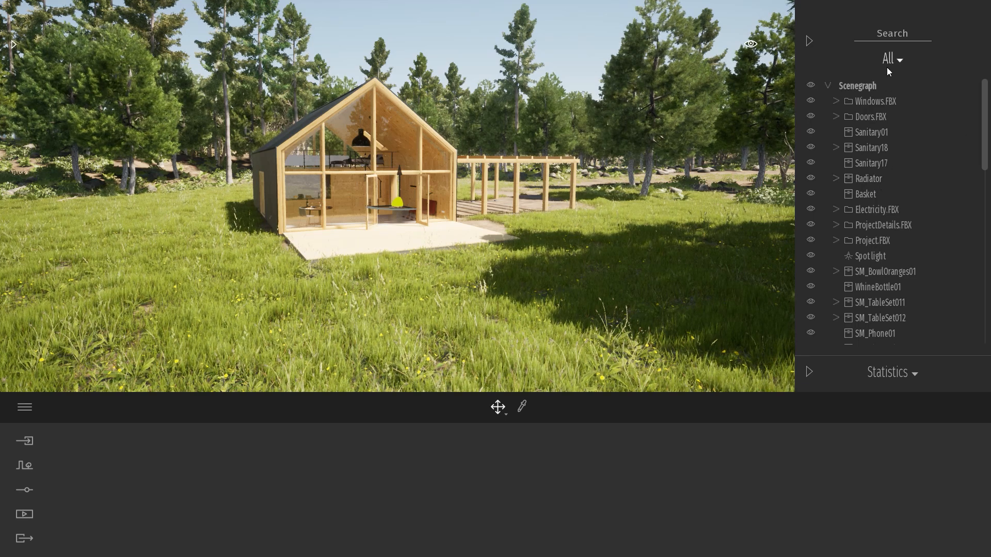
Add another container, filter the list to furniture objects, then reset the filter
right_click(857, 85)
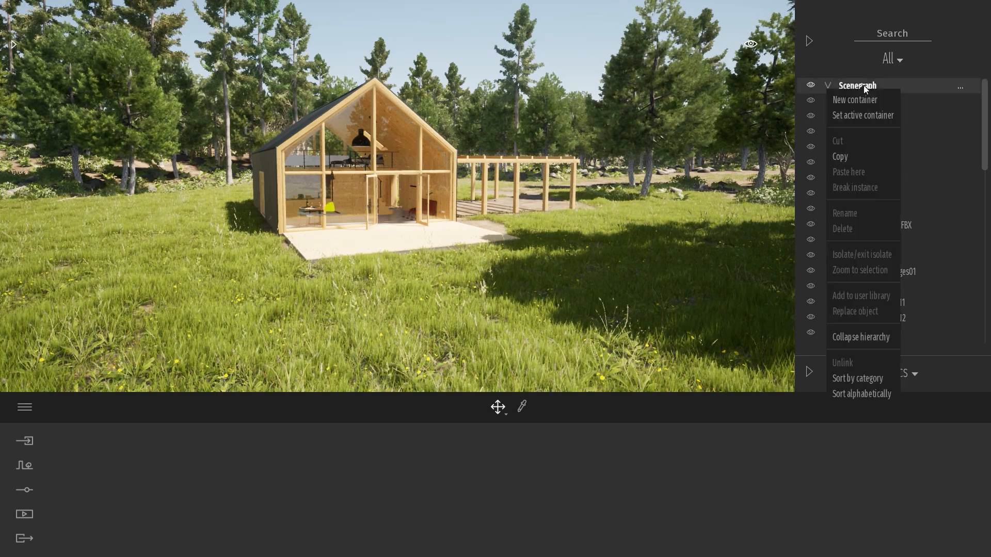
click(855, 99)
text(Furnitures)
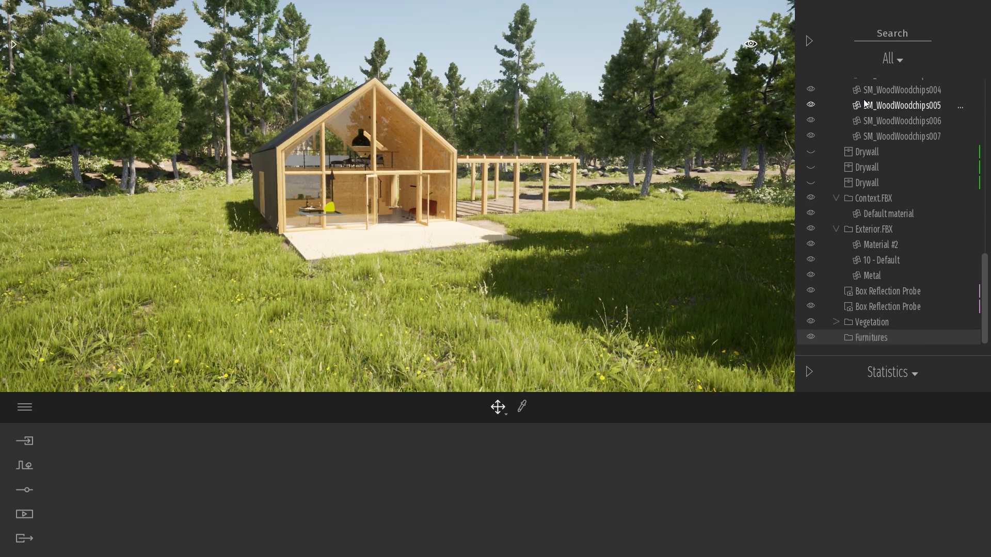
click(892, 59)
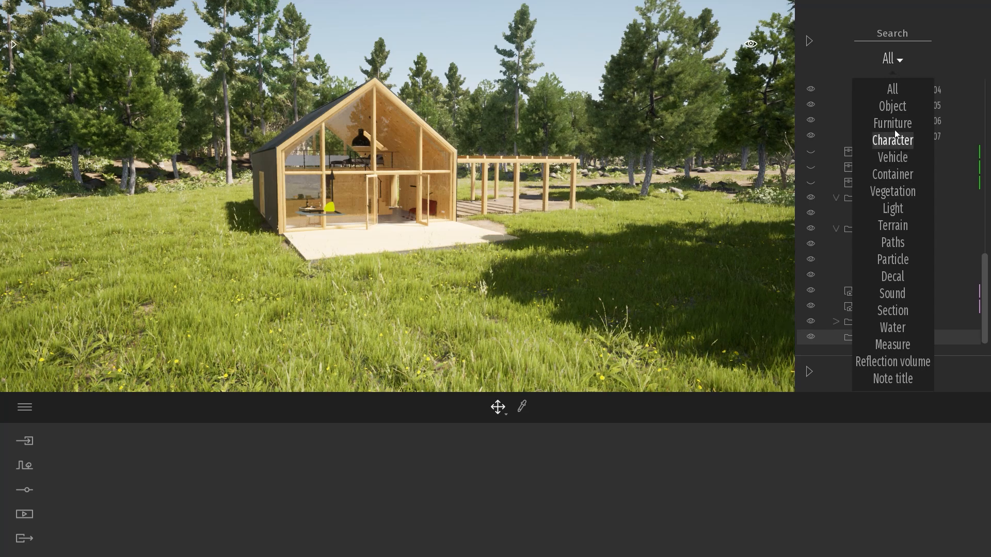
click(892, 123)
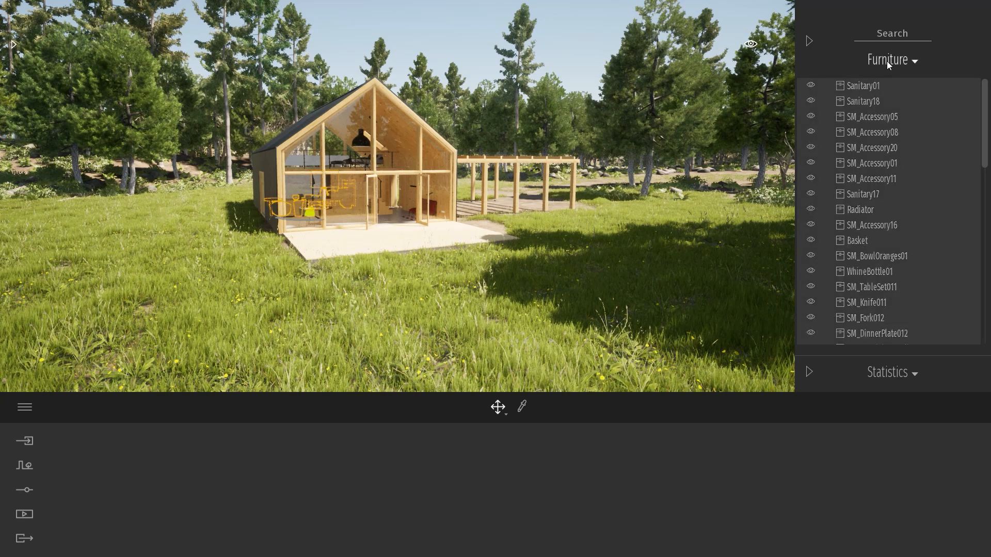
click(891, 59)
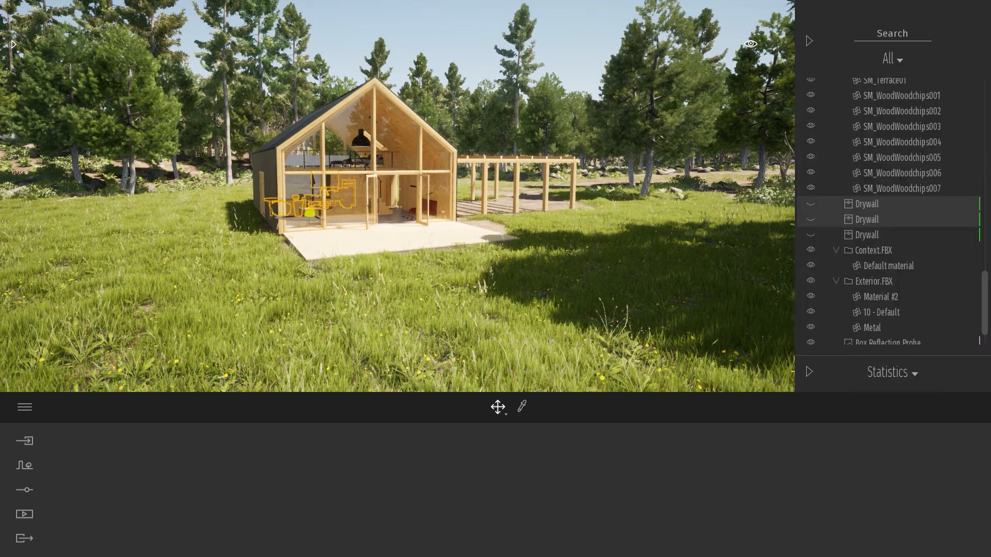
scroll(down, 3)
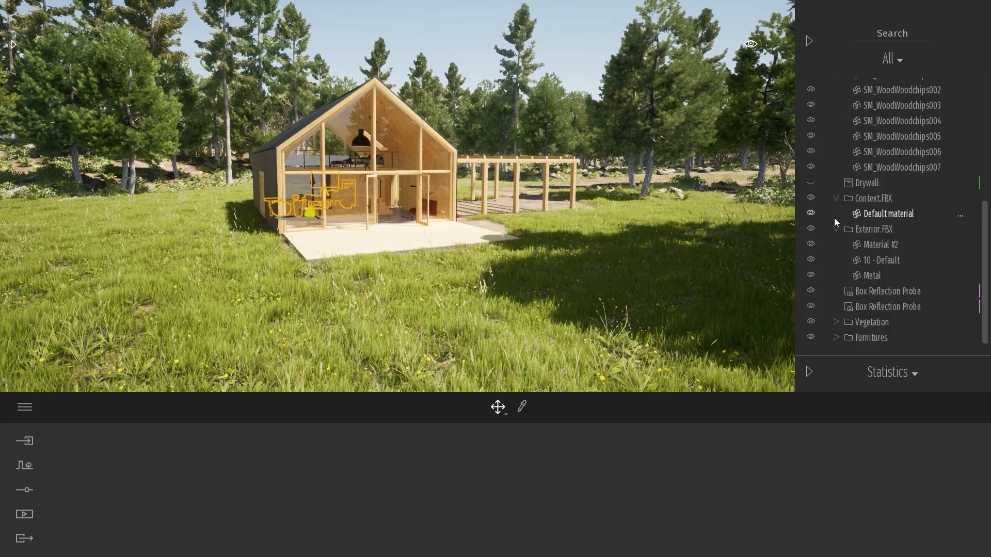
scroll(up, 3)
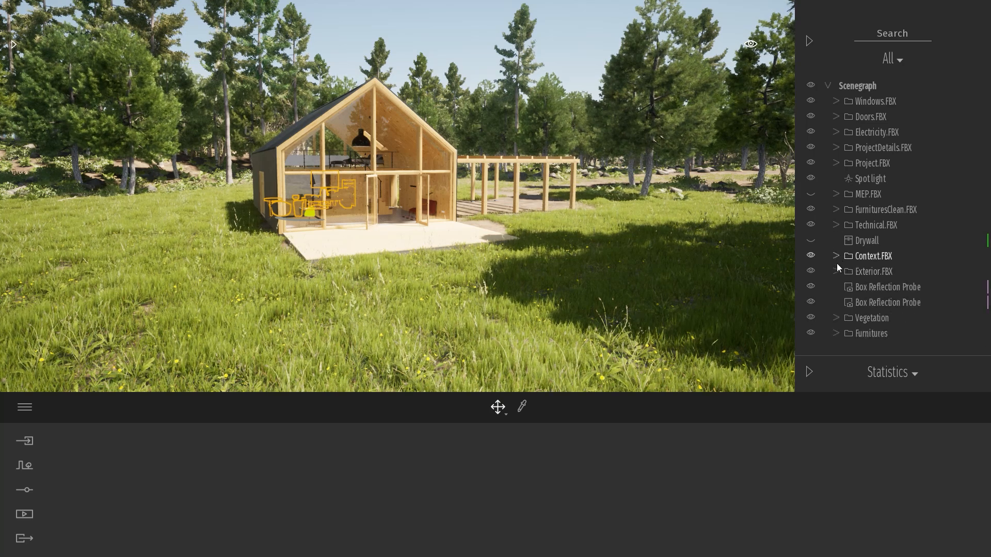
Select the Context.FBX and Technical.FBX groups to review the top-level hierarchy
click(867, 240)
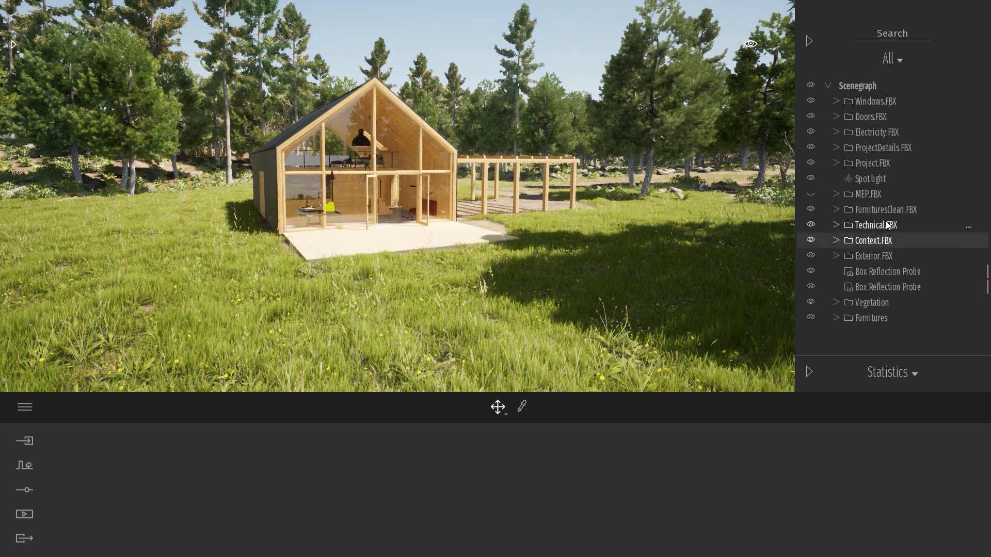
click(868, 194)
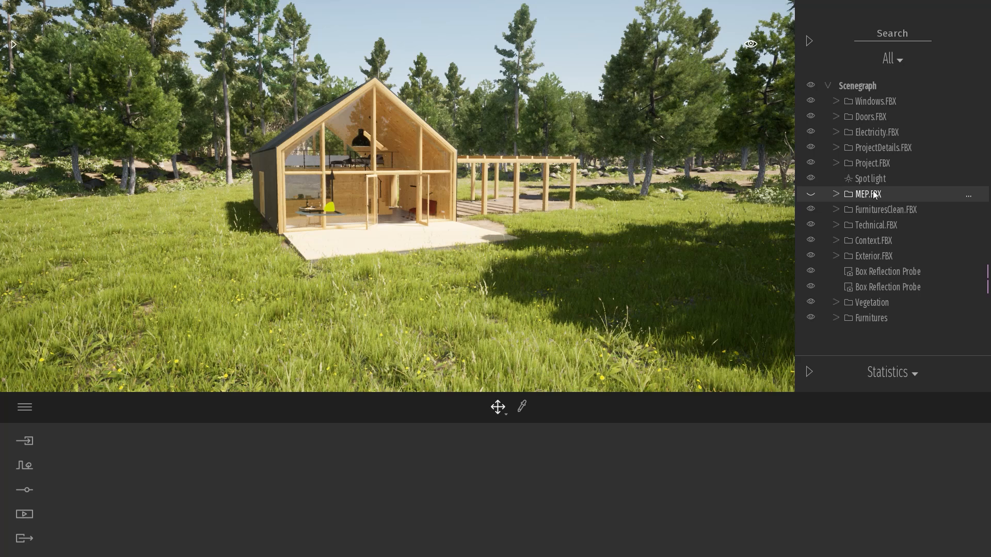
mouse_move(870, 318)
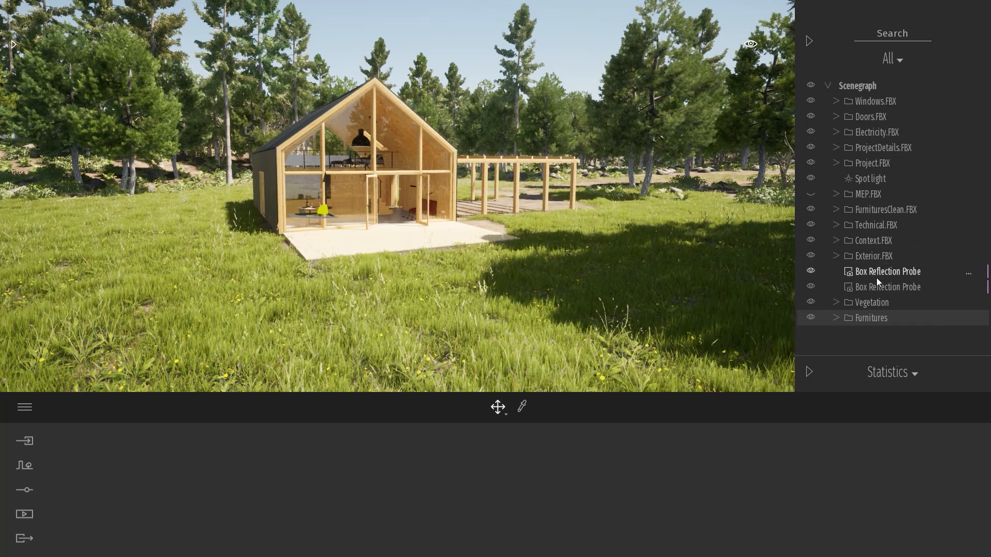
mouse_move(672, 280)
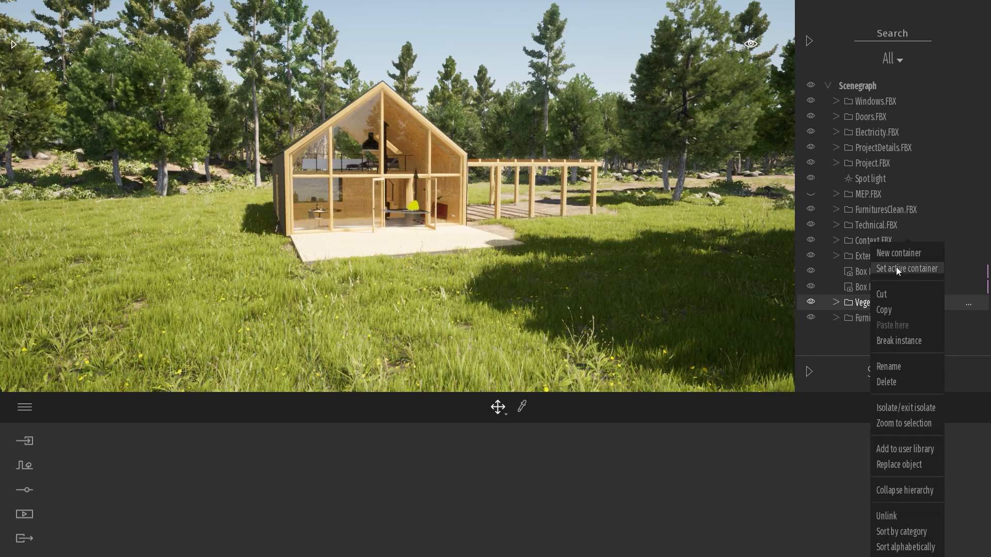
mouse_move(772, 273)
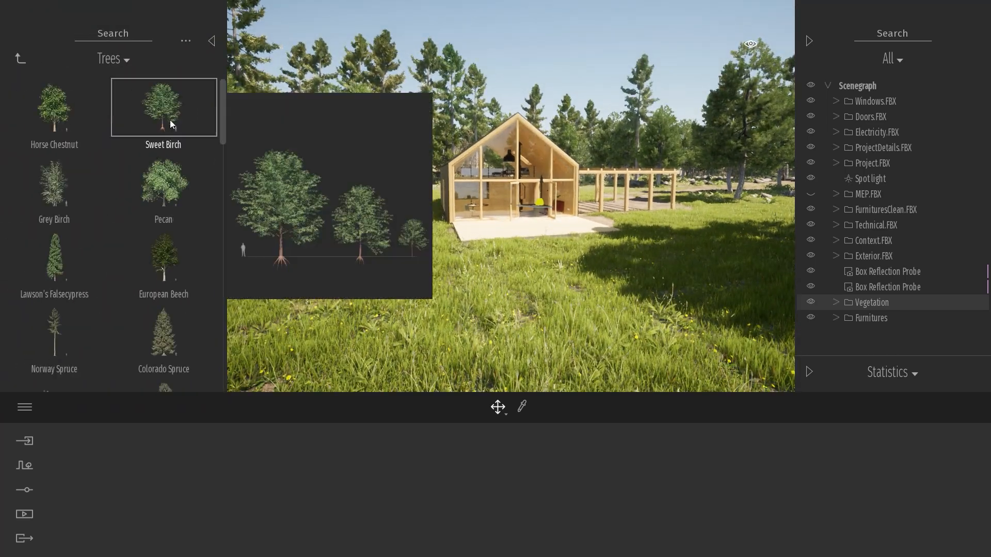
Scroll through the Trees category of the vegetation library
scroll(down, 3)
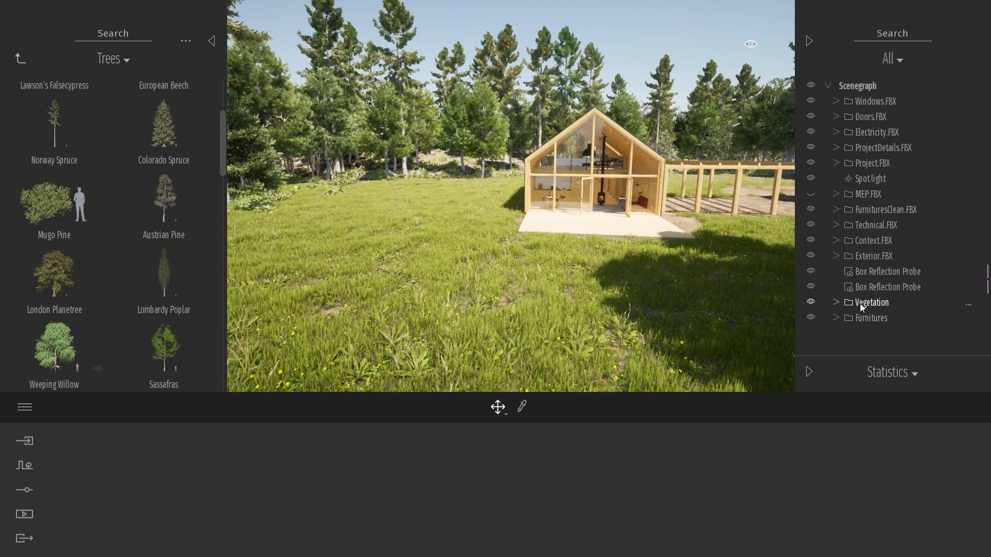
From the Bushes category, place a bush on the grass left of the house
right_click(872, 302)
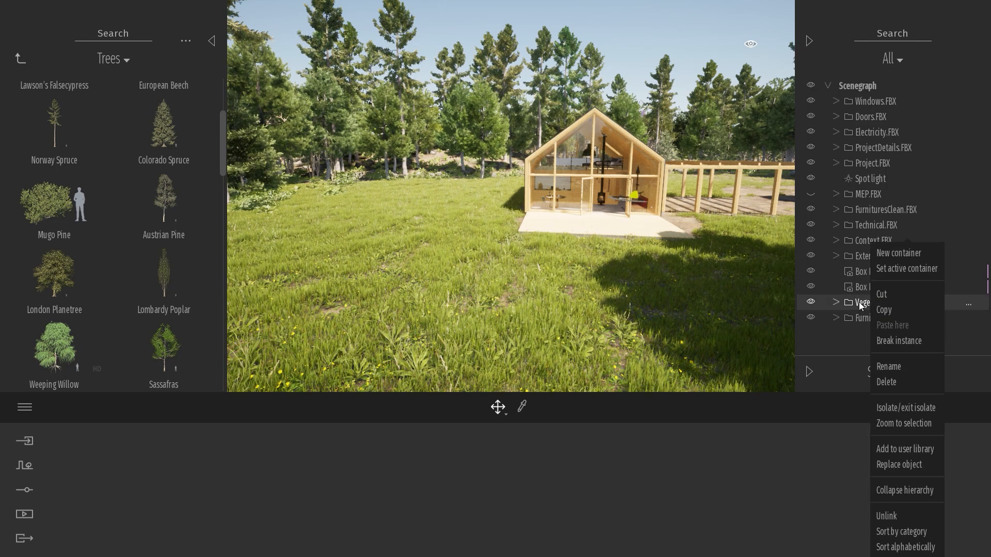
mouse_move(906, 269)
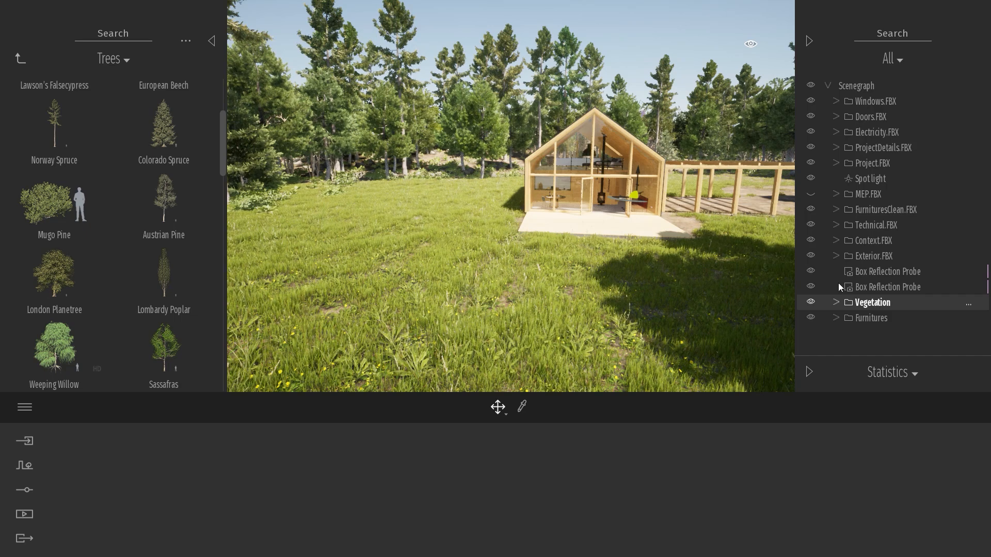
mouse_move(163, 272)
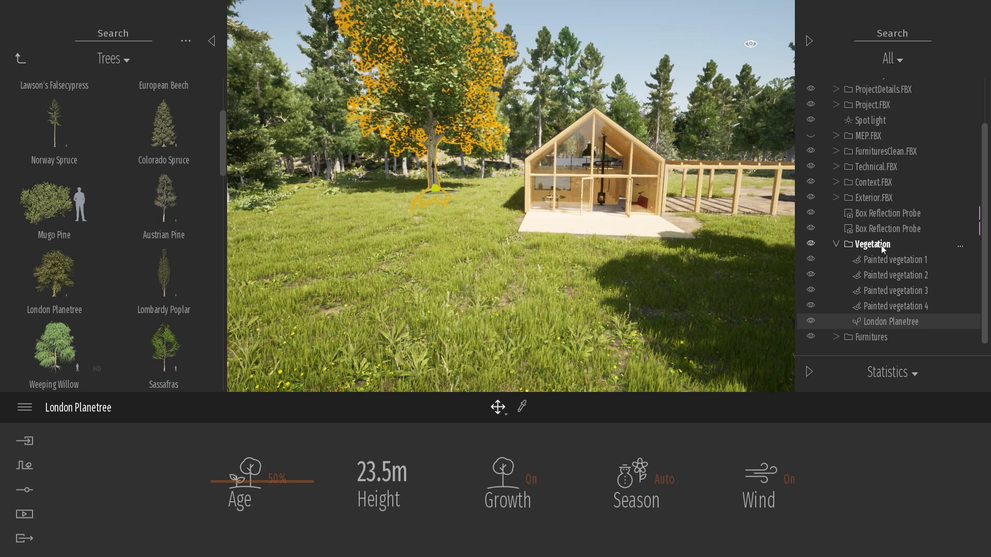
click(20, 58)
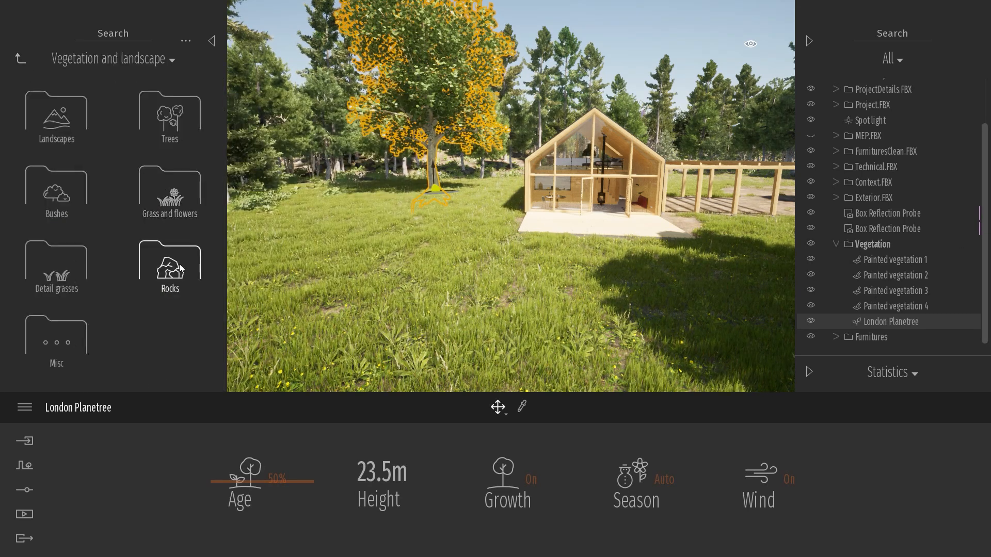
click(55, 192)
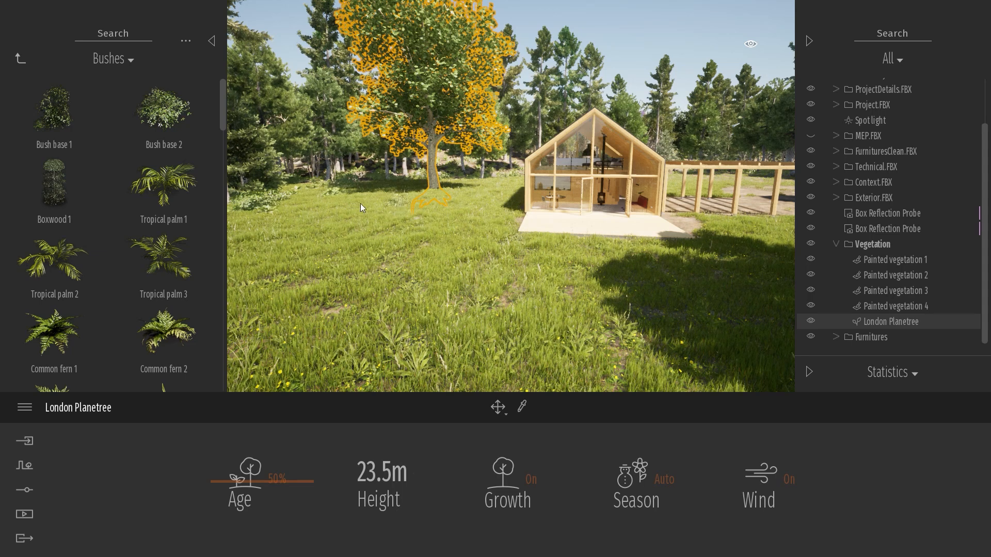
click(163, 321)
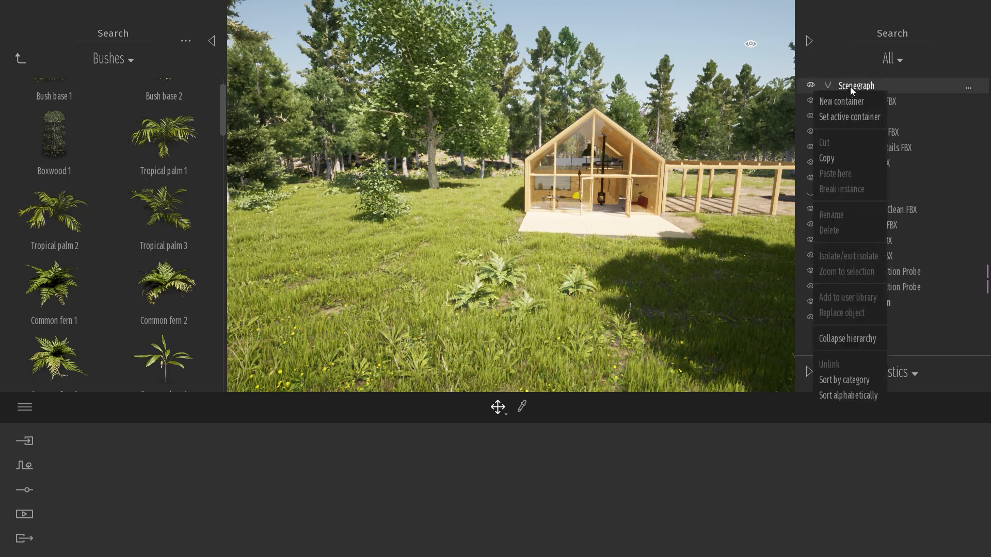
mouse_move(849, 116)
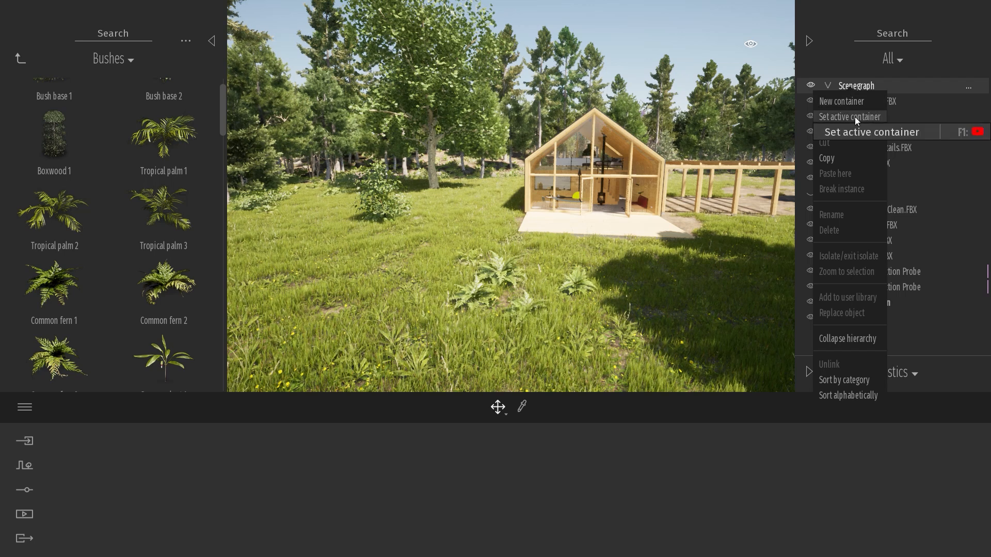
Set the scene graph root as the active container instead of Vegetation
click(575, 254)
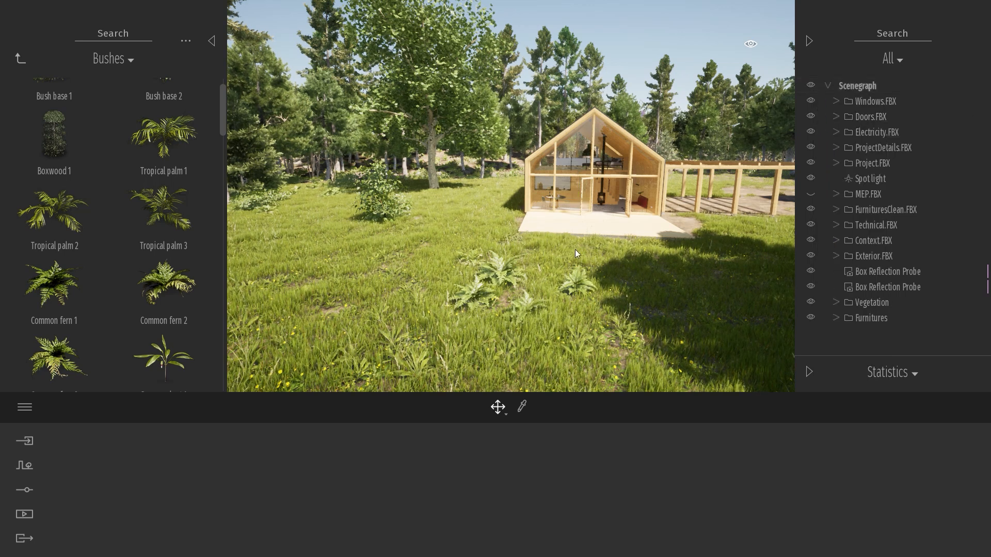